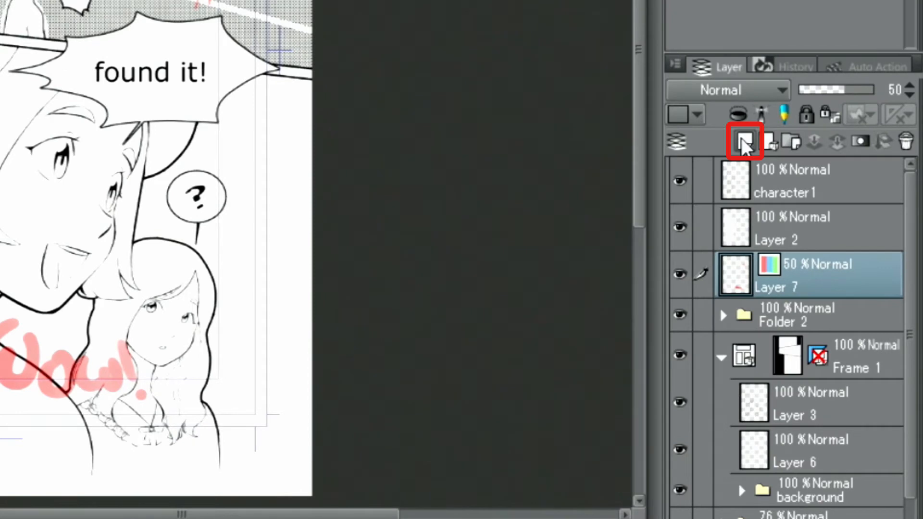
# Add a new raster layer above the pink Wow sketch for the lettering
pyautogui.click(768, 141)
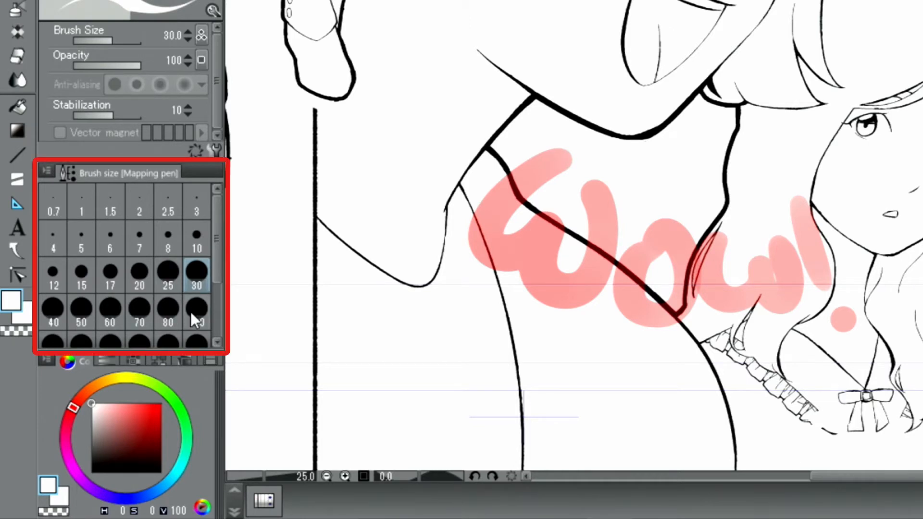
# Choose a large Brush Size preset so the Wow letters draw in bold strokes
pyautogui.click(196, 309)
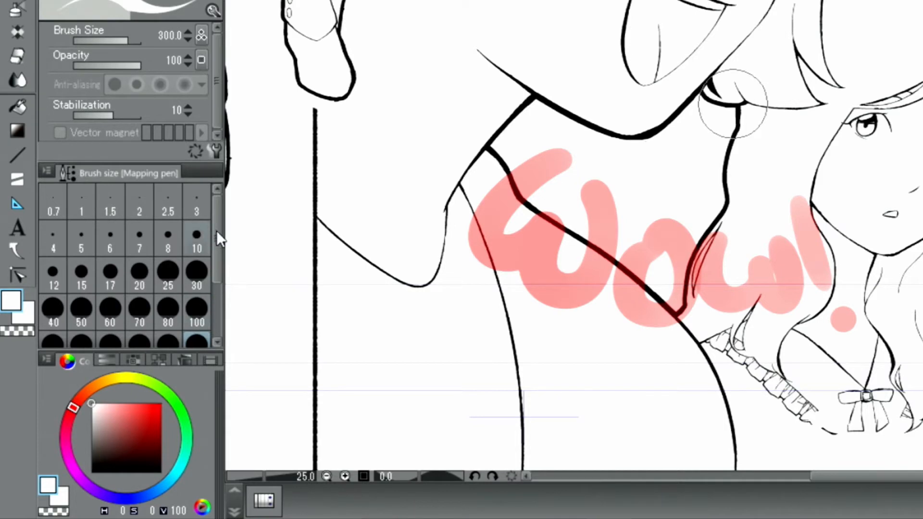
pyautogui.click(140, 312)
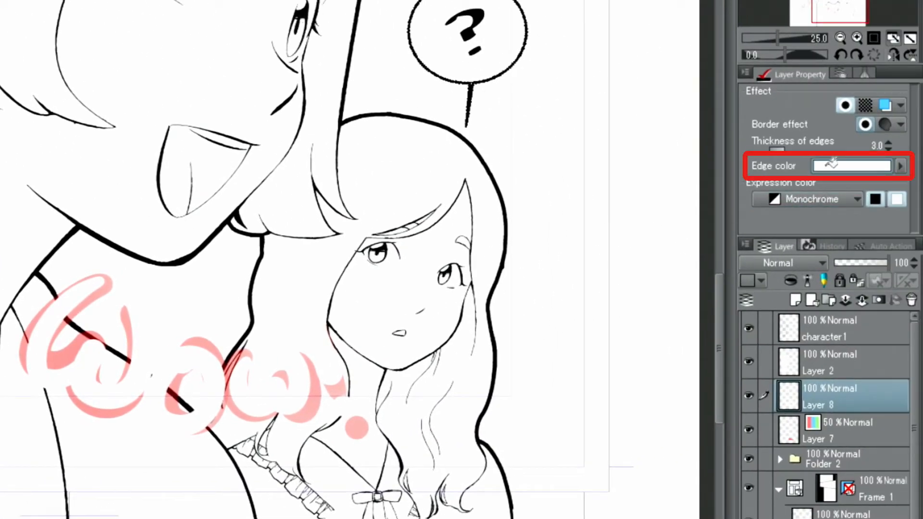
# Set the Wow layer's border edge colour to black with thickness 17
pyautogui.click(851, 166)
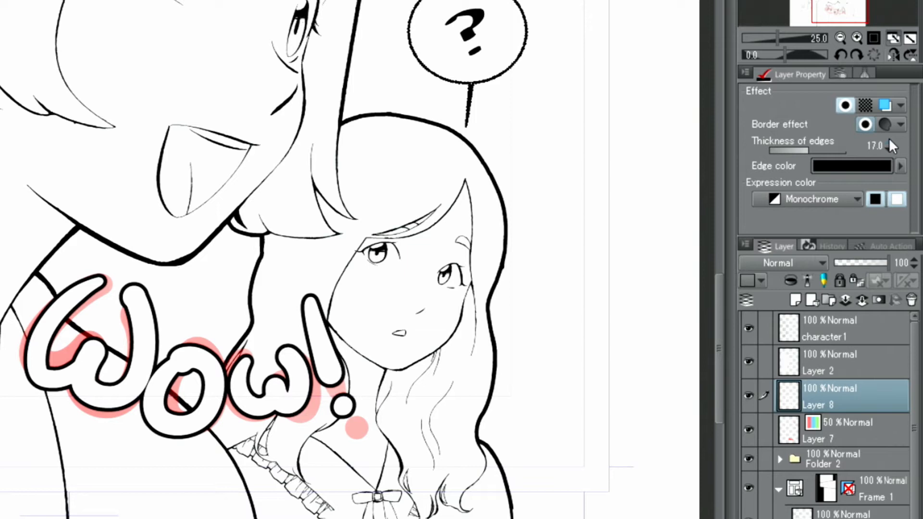
pyautogui.moveTo(898, 271)
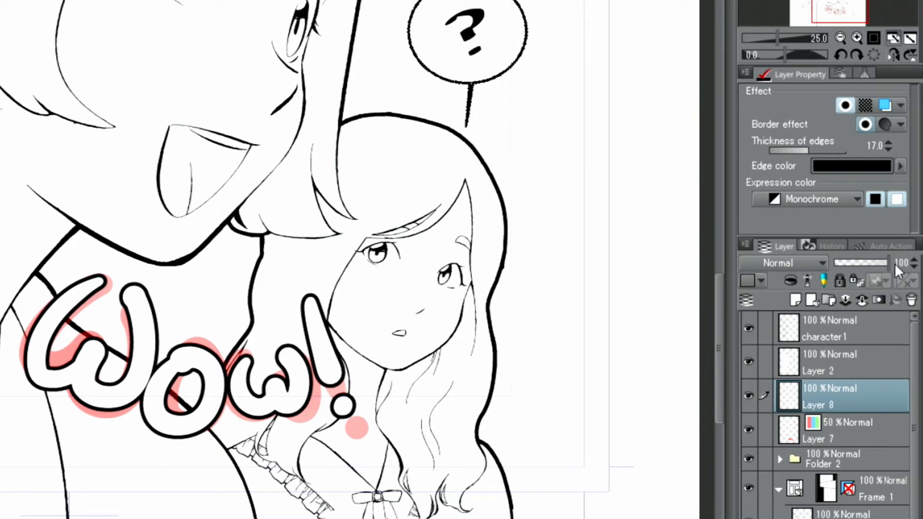
# Insert the Wow layer into a new folder and select that folder
pyautogui.click(828, 300)
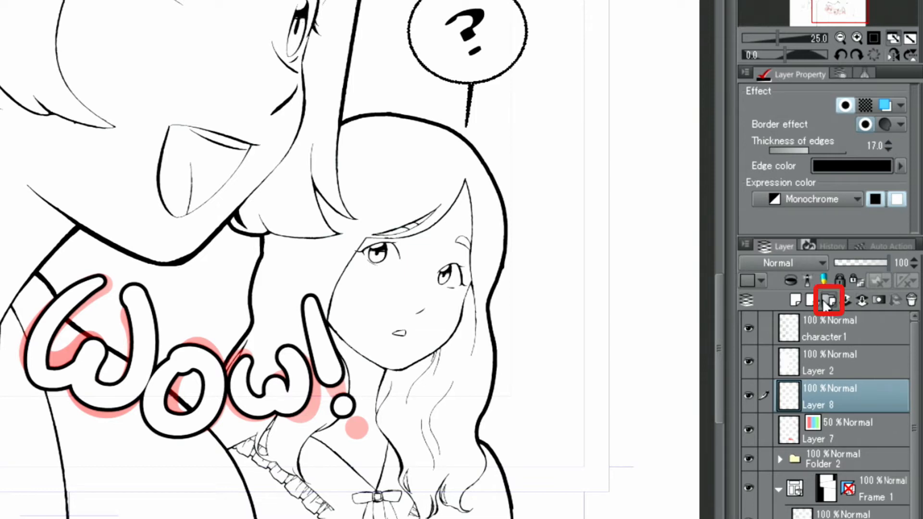
pyautogui.click(829, 299)
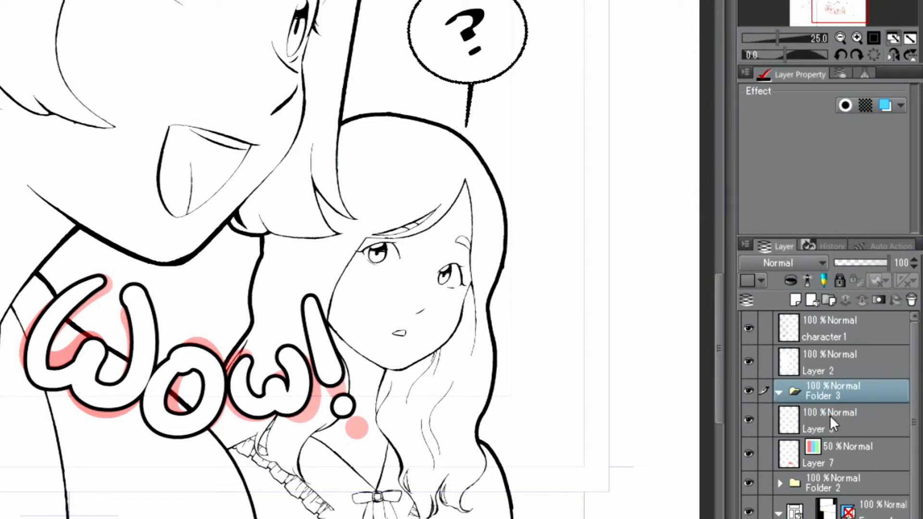
pyautogui.click(866, 106)
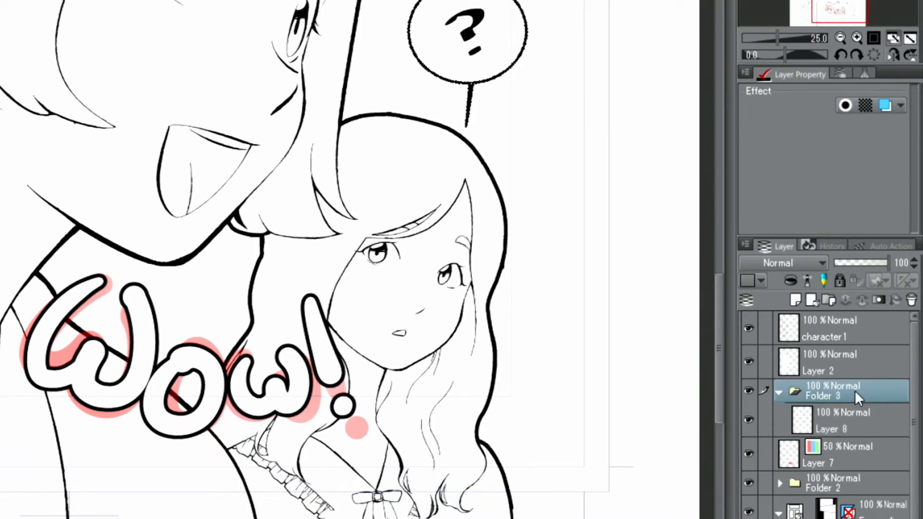
pyautogui.moveTo(860, 127)
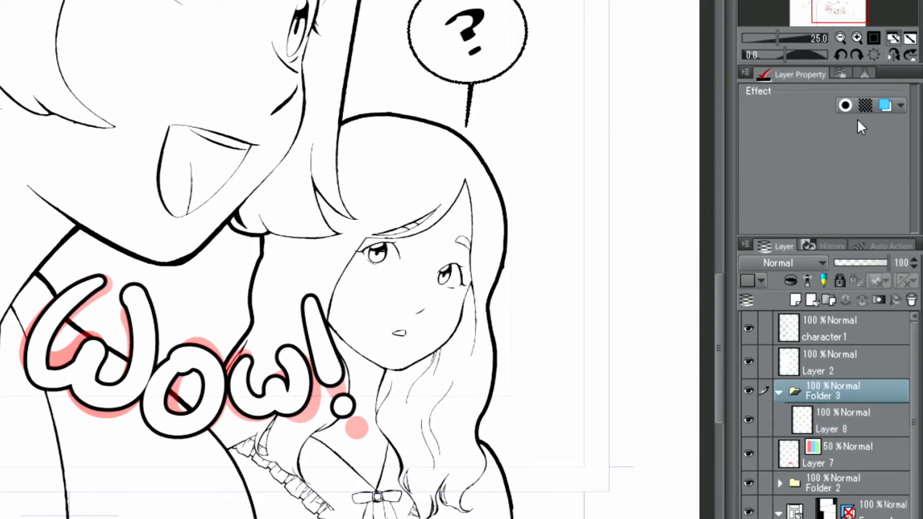
# Give the folder a white border effect of thickness 50 around the black outline
pyautogui.click(847, 106)
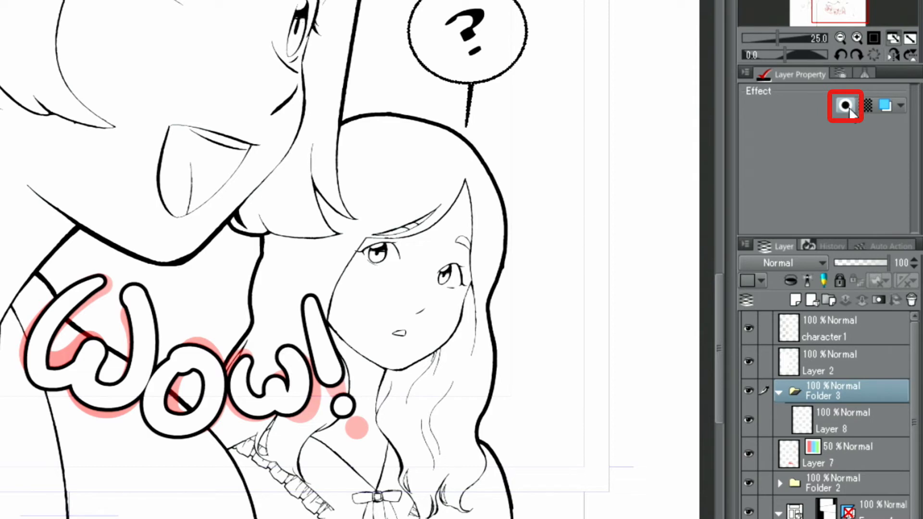
pyautogui.click(845, 106)
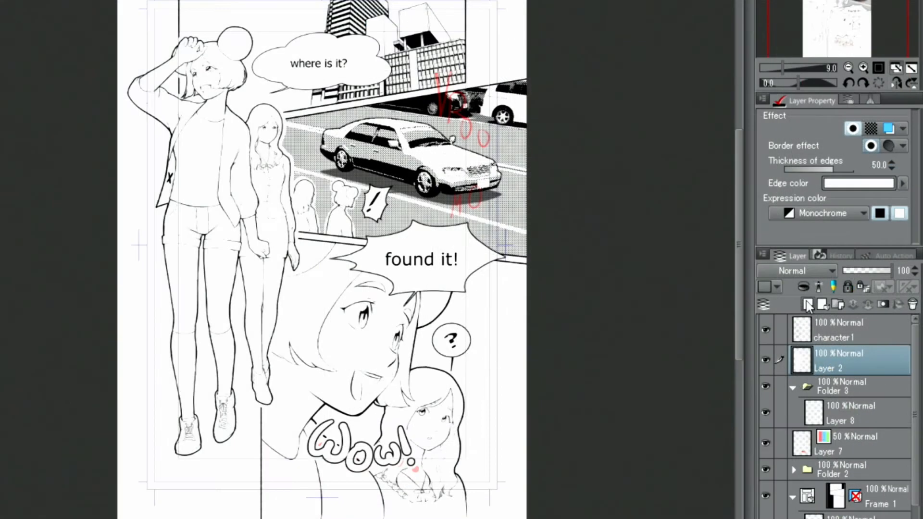
# Add a new raster layer (Layer 9) for the black VROOOM letters over the car
pyautogui.click(808, 305)
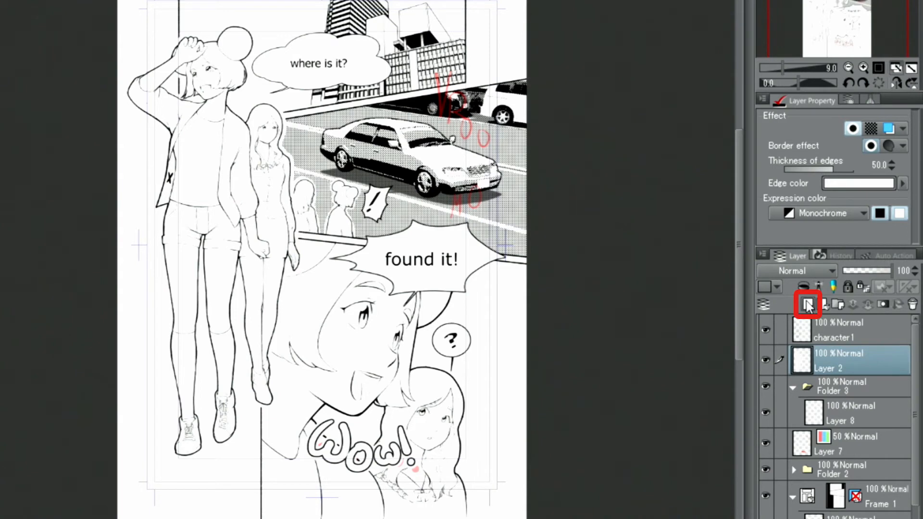
pyautogui.click(808, 305)
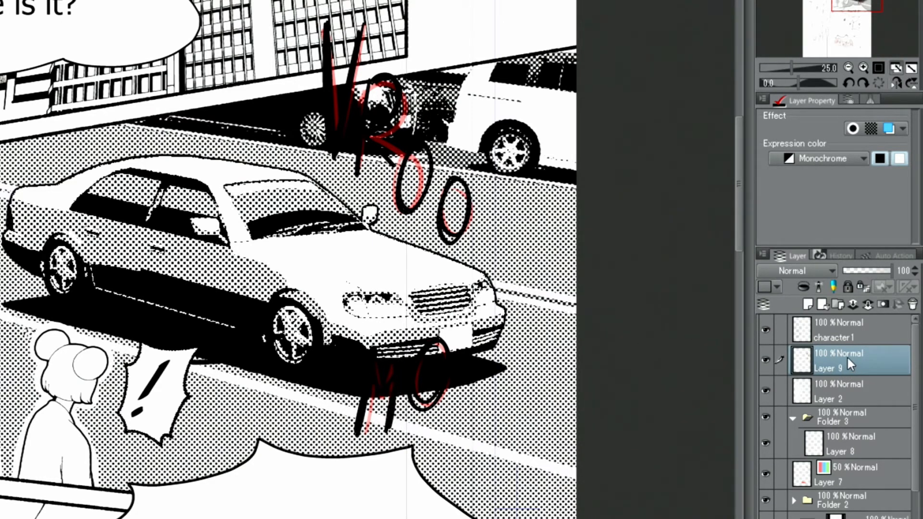
pyautogui.moveTo(852, 368)
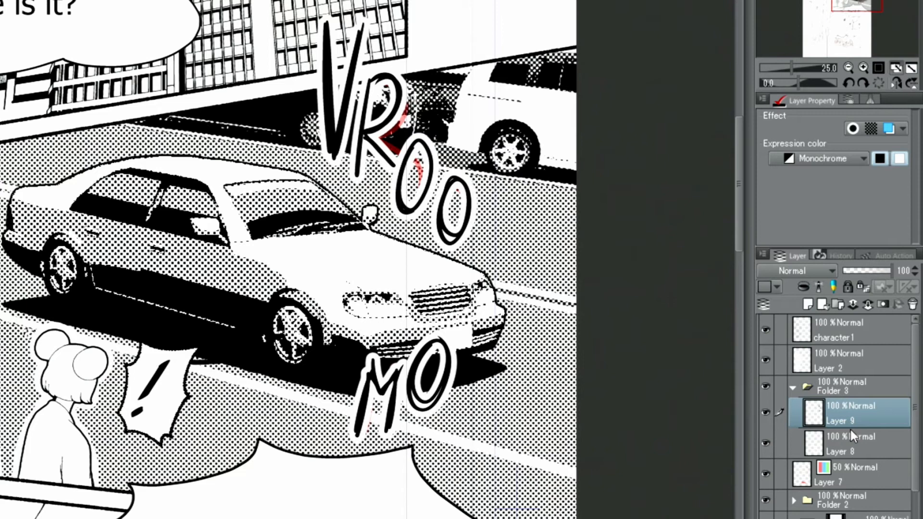
pyautogui.moveTo(854, 427)
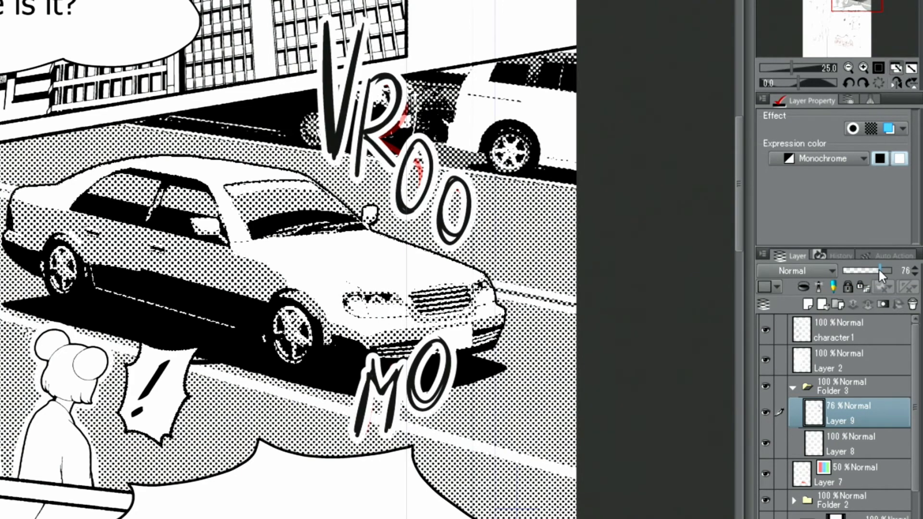
# Lower the VROOOM layer opacity and try a dot tone with changed screen frequency
pyautogui.click(871, 128)
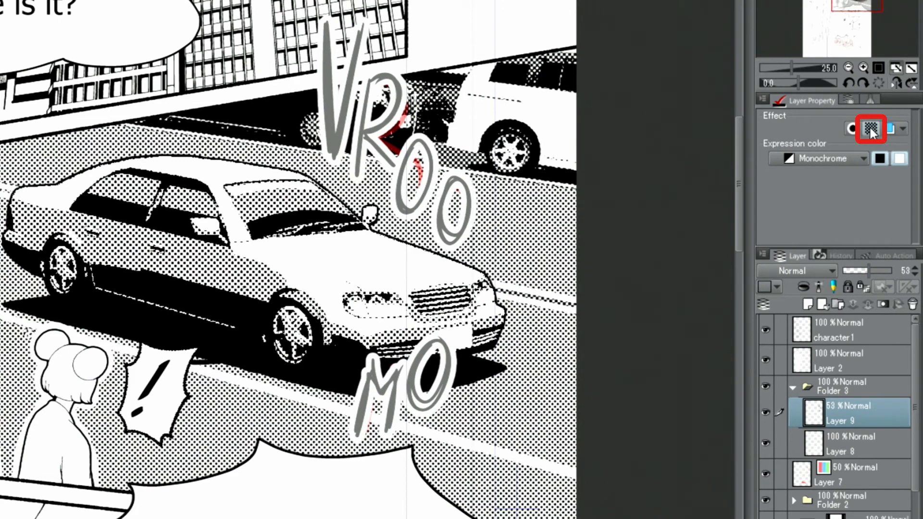
pyautogui.click(871, 128)
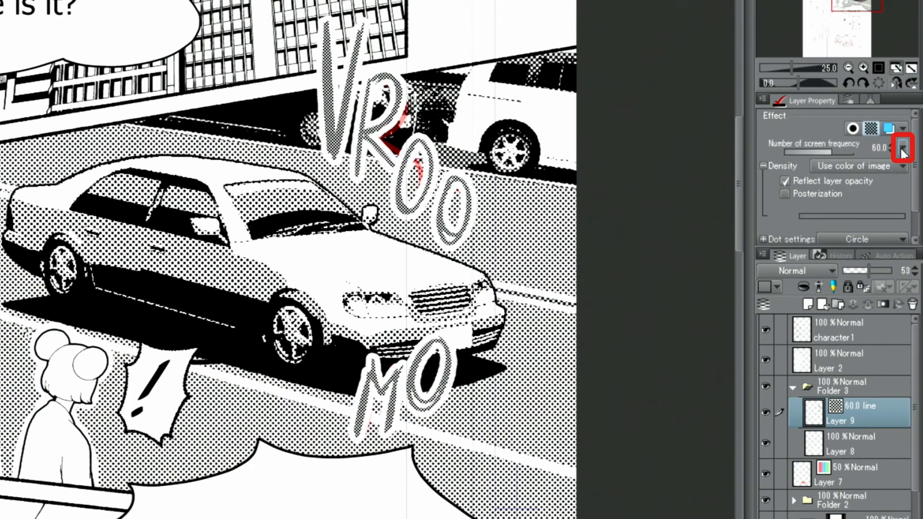
pyautogui.click(903, 150)
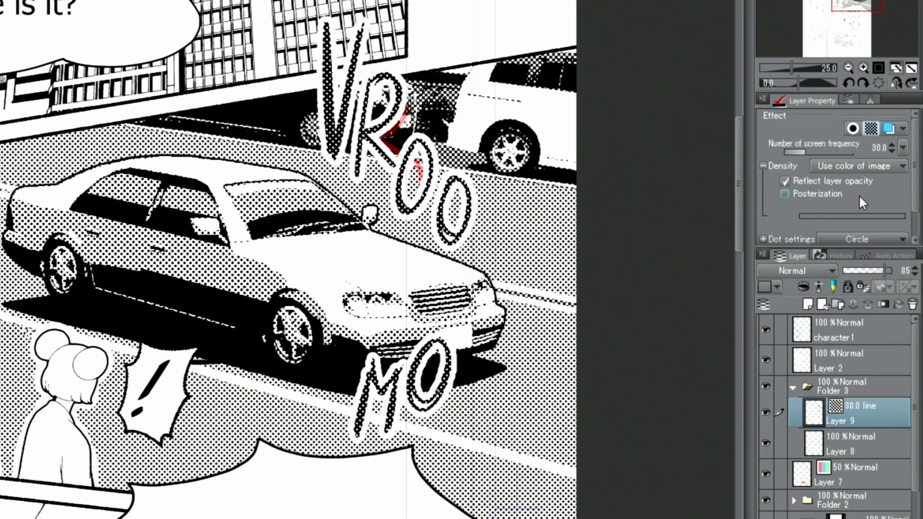
# Turn the tone effect off again, leaving the letters black at 85% opacity
pyautogui.click(870, 128)
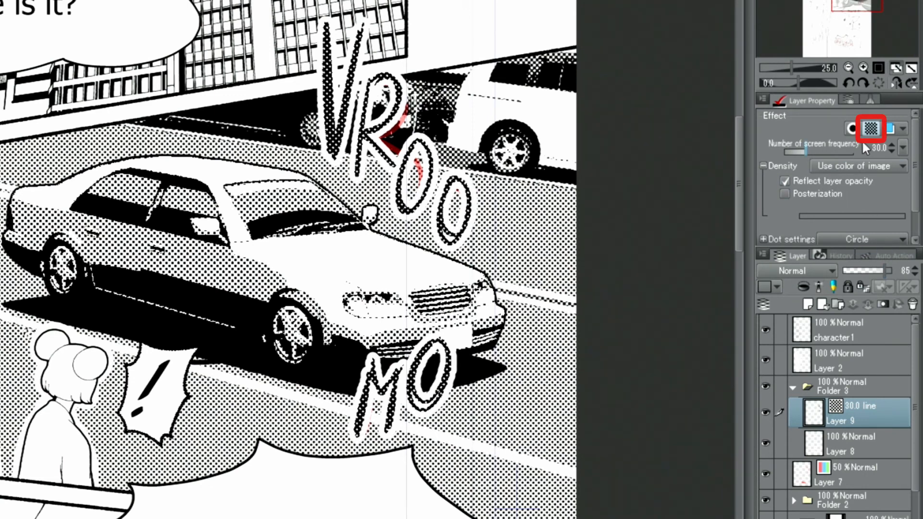
pyautogui.click(870, 128)
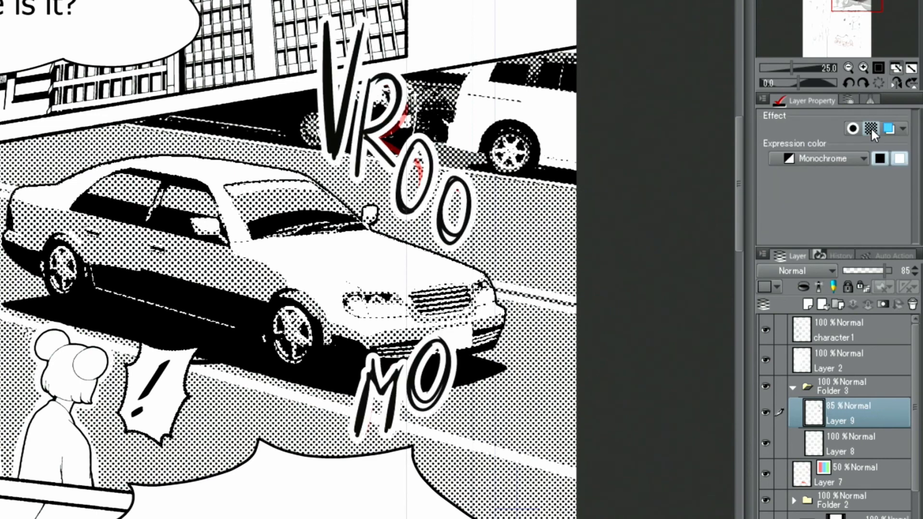